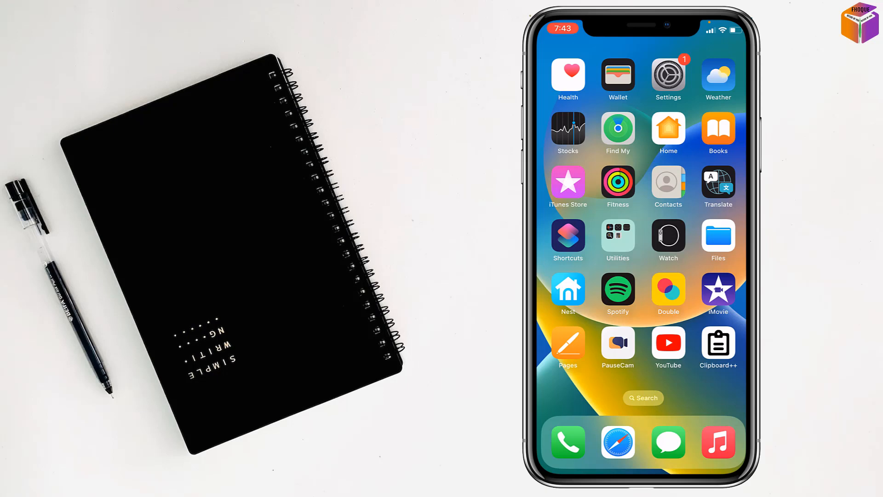
# Open the Mobile Data Network page to view MMS APN blmms, proxy 10.10.55.34:8799, and size 307200.
pyautogui.click(668, 74)
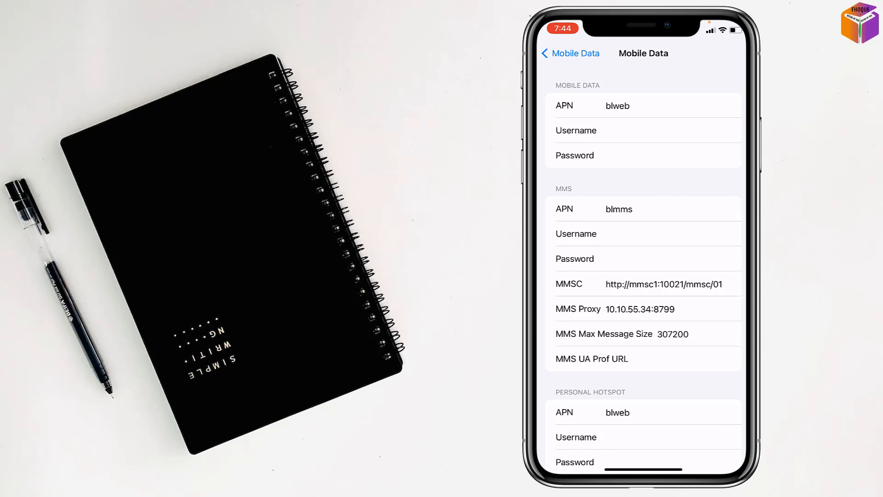
pyautogui.scroll(3)
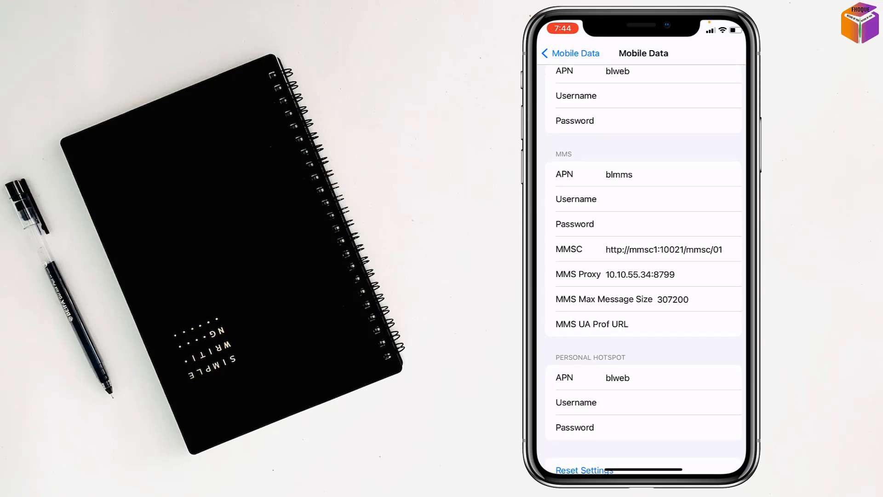